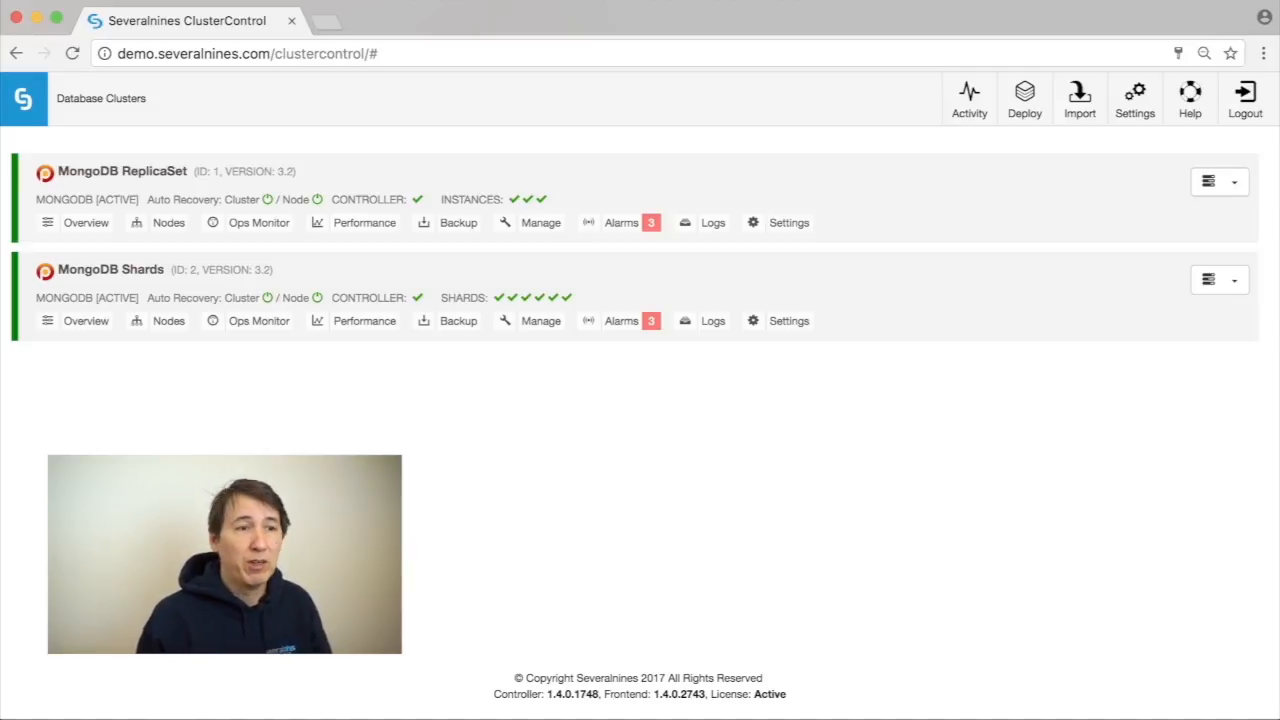
Step: Compare the MongoDB ReplicaSet and Shards deploy options, then show the ReplicaSet cluster's Opcounters overview
{"action": "left_click", "coordinate": [1024, 98]}
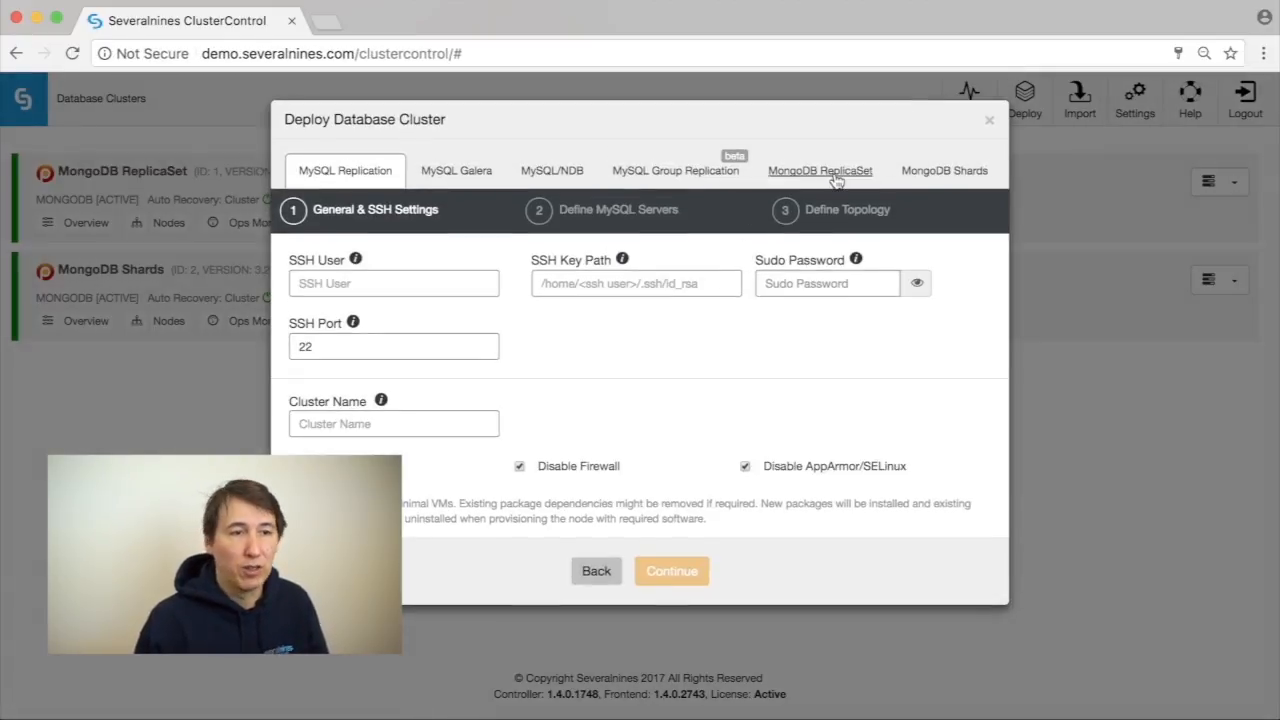
{"action": "left_click", "coordinate": [820, 170]}
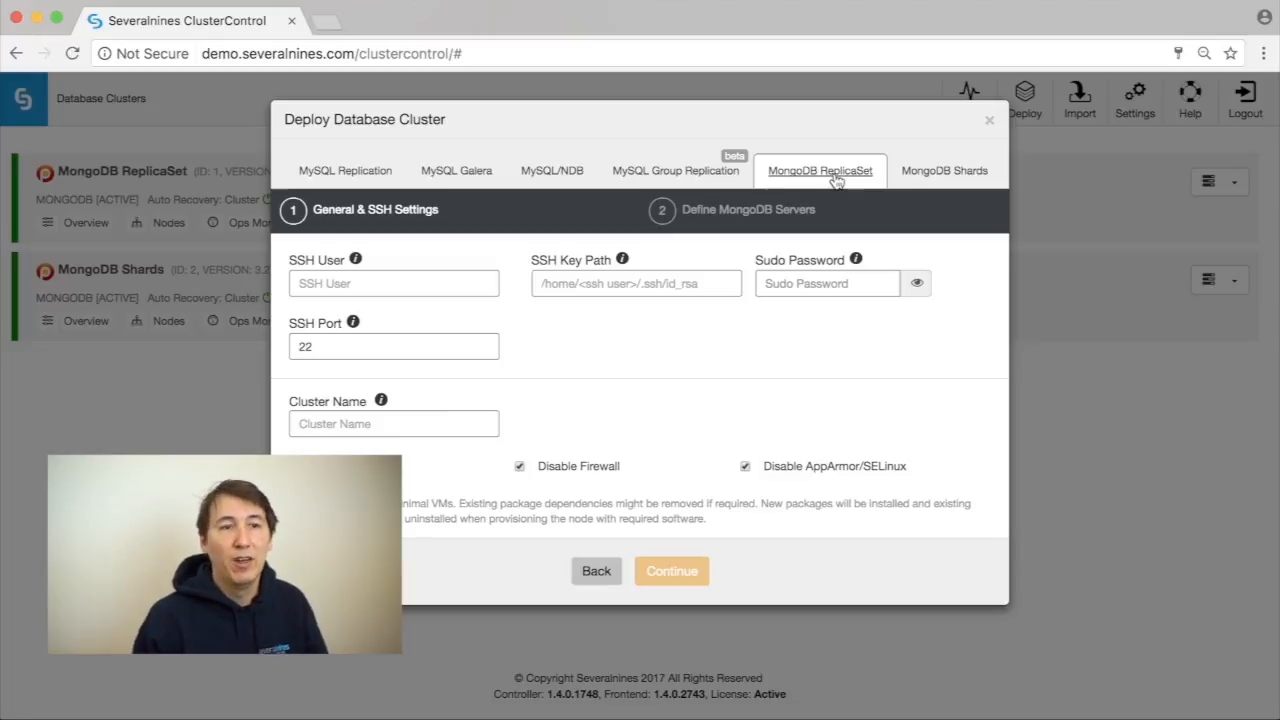
{"action": "left_click", "coordinate": [944, 170]}
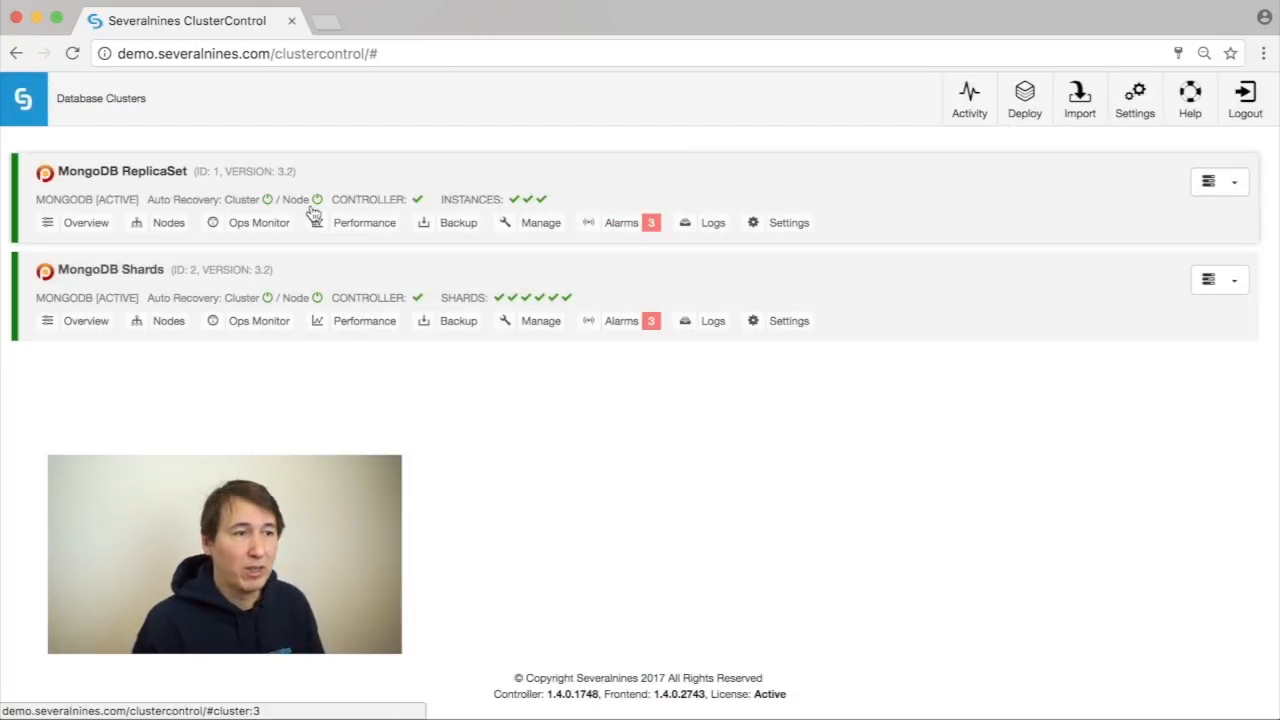
{"action": "left_click", "coordinate": [122, 172]}
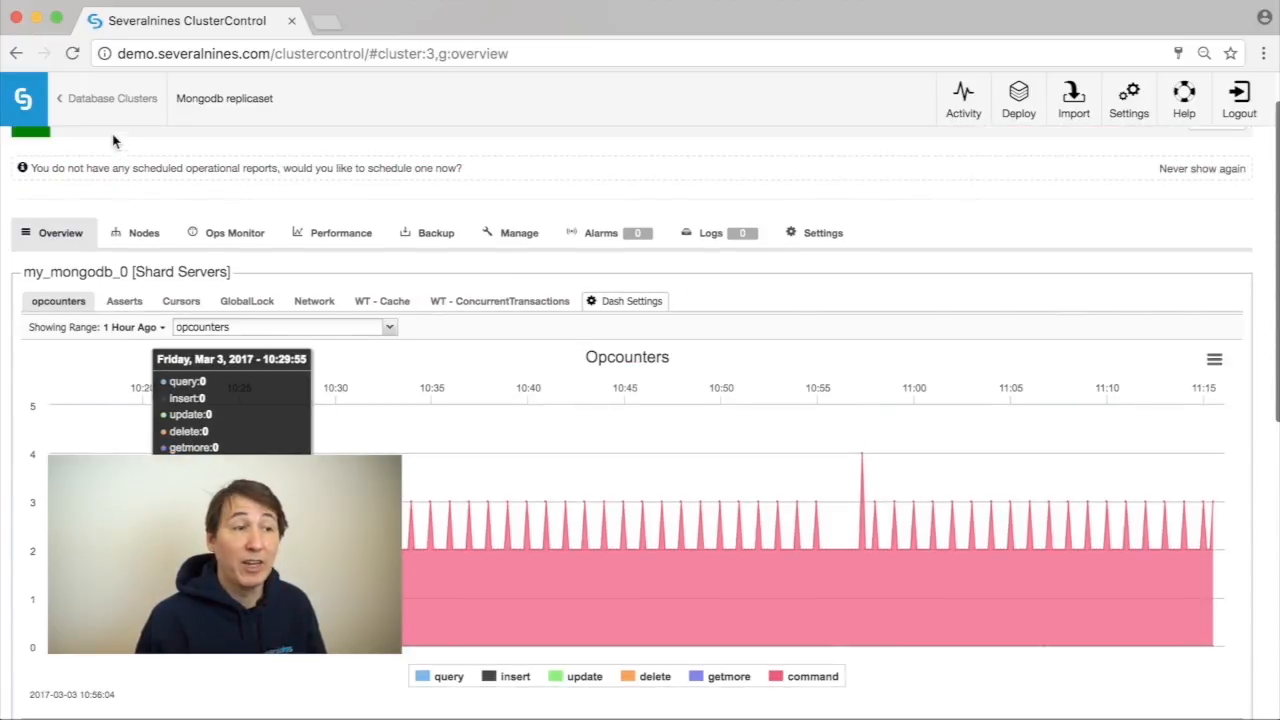
Step: Show the MongoDB Shards overview and review the Config Servers, Shard and Mongos Servers Opcounters sections
{"action": "left_click", "coordinate": [112, 98]}
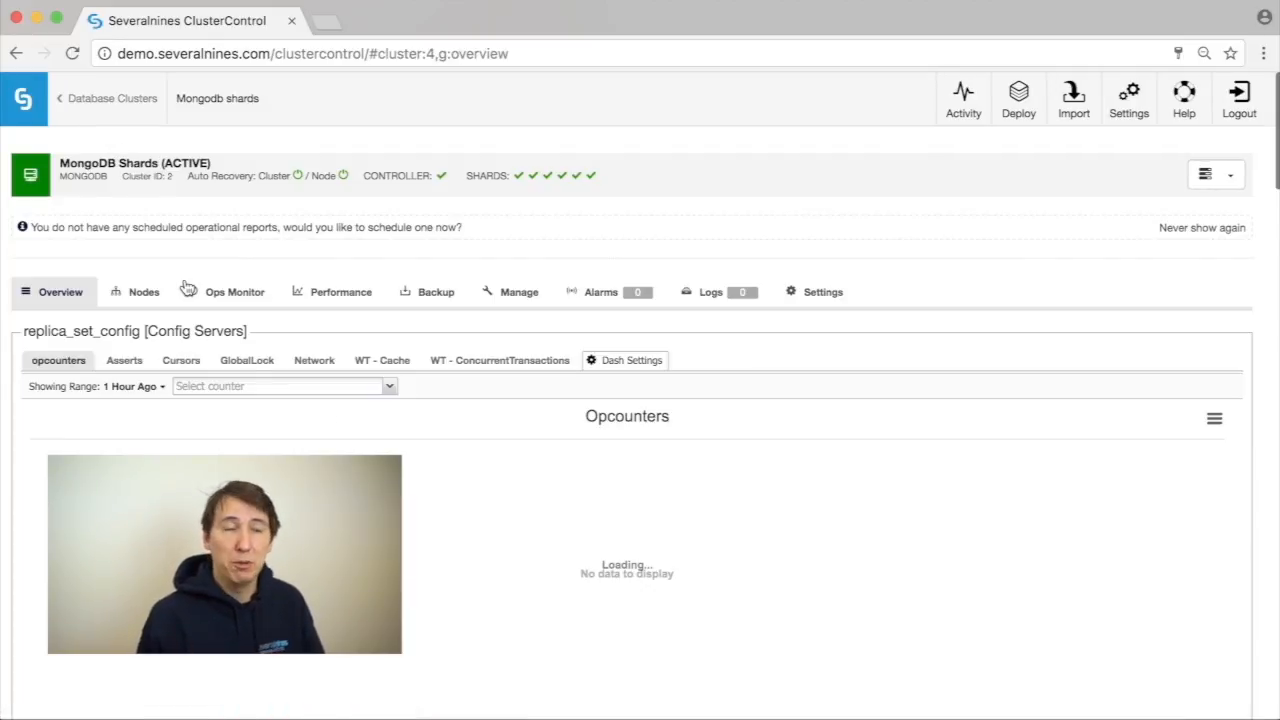
{"action": "left_click", "coordinate": [284, 386]}
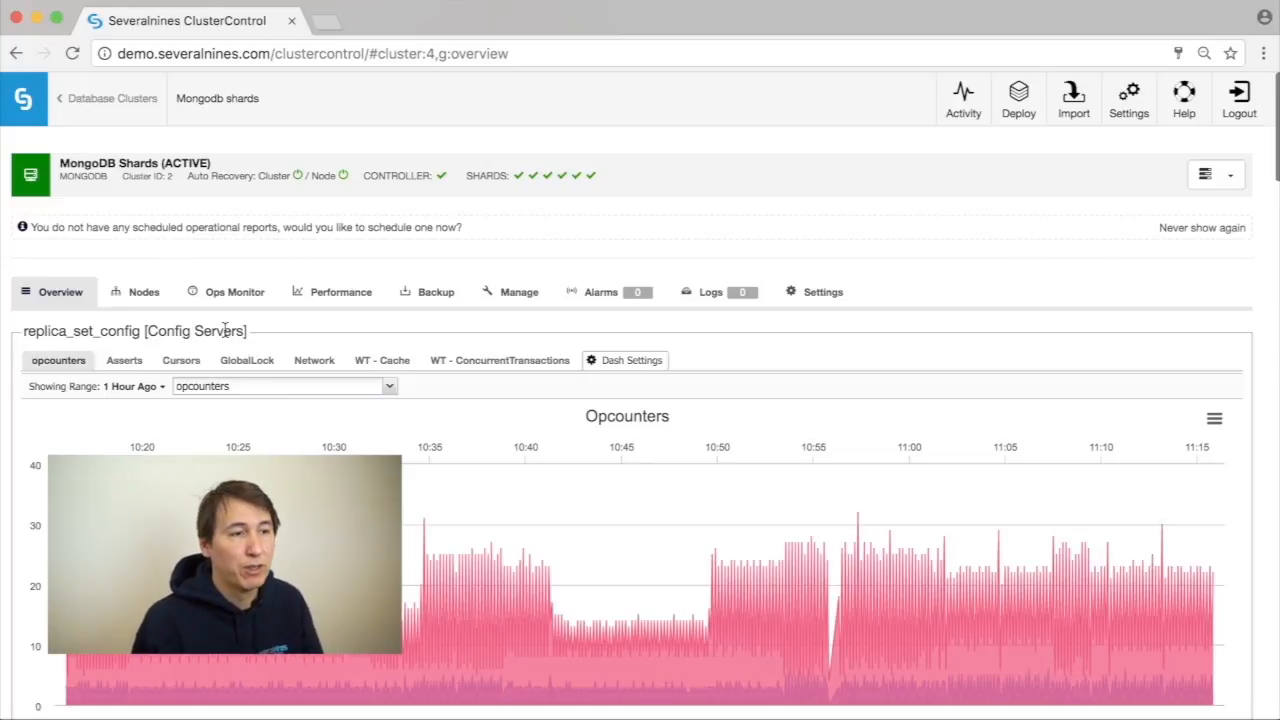
{"action": "scroll", "scroll_direction": "down", "scroll_amount": 3}
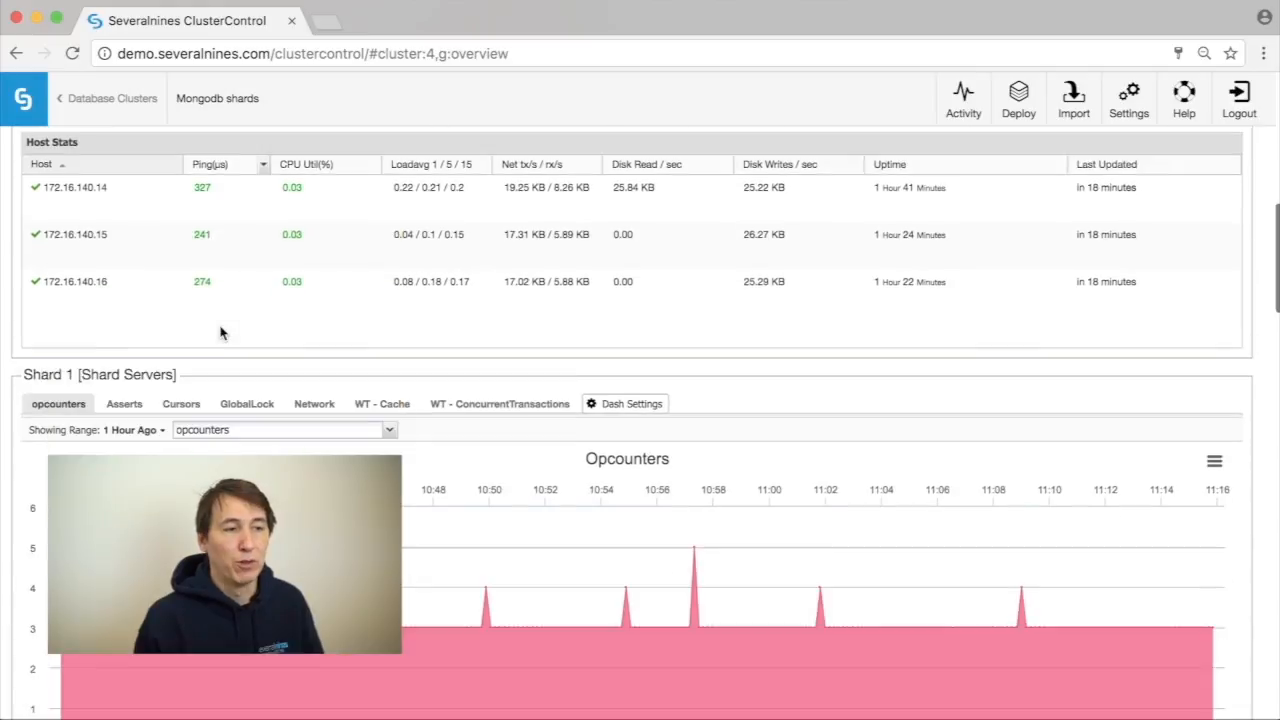
{"action": "scroll", "scroll_direction": "down", "scroll_amount": 3}
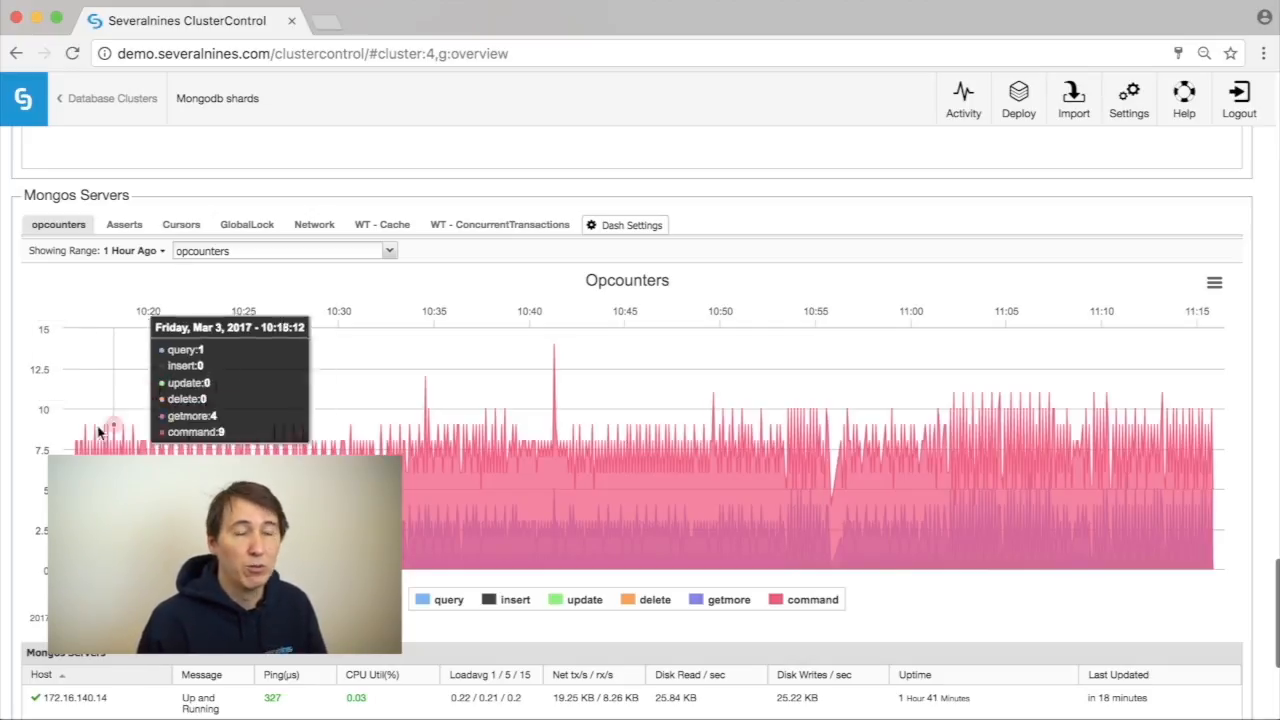
{"action": "scroll", "scroll_direction": "down", "scroll_amount": 3}
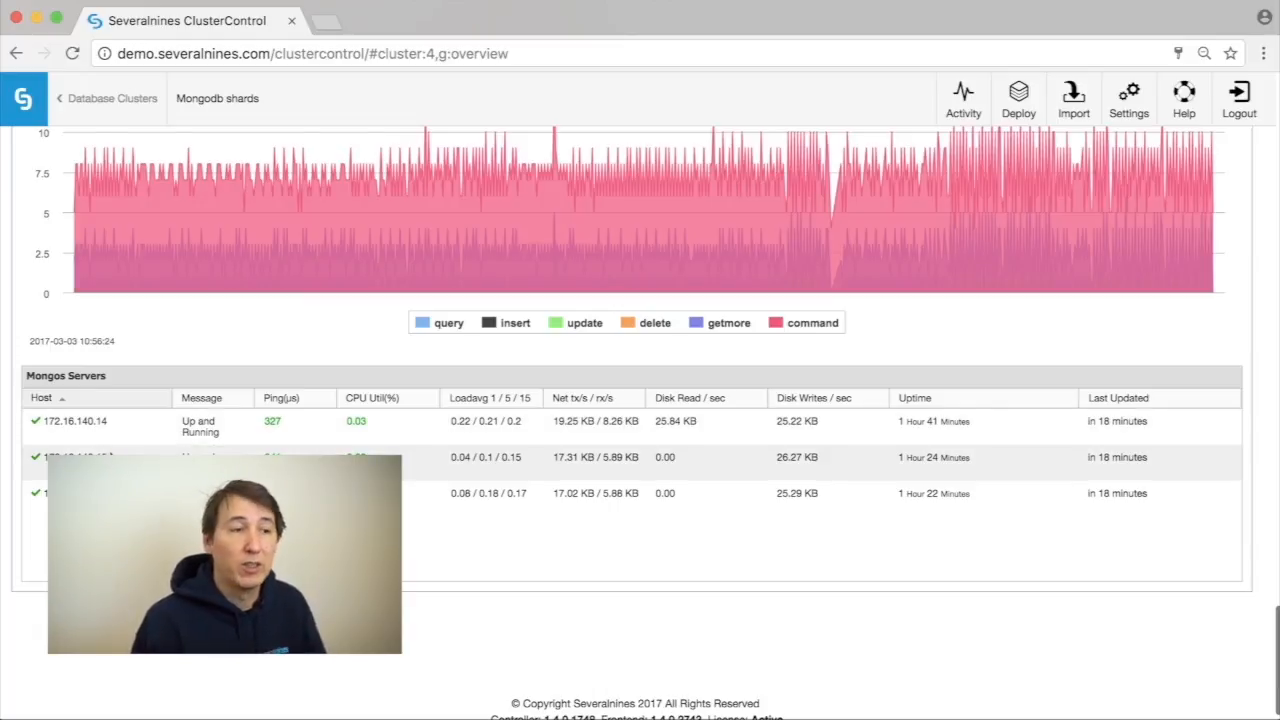
{"action": "scroll", "scroll_direction": "down", "scroll_amount": 3}
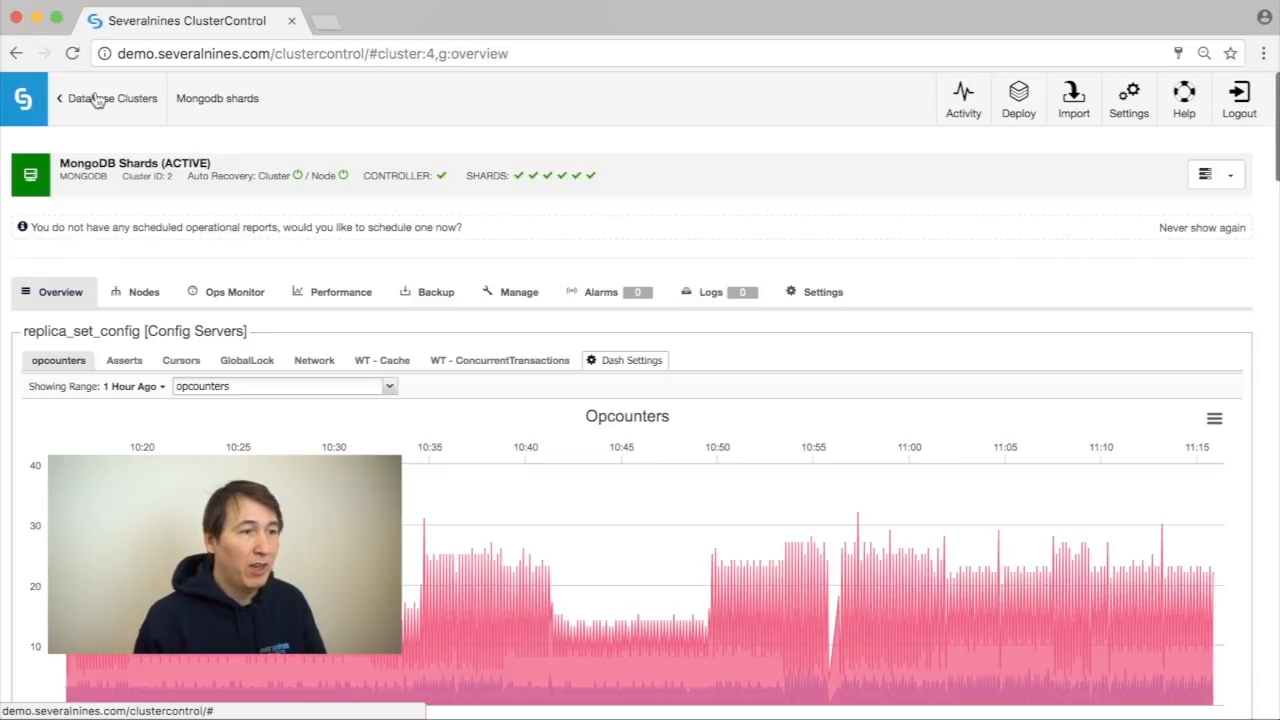
Step: From the cluster list, preview the ReplicaSet's Add Node form and close it without adding
{"action": "left_click", "coordinate": [112, 98]}
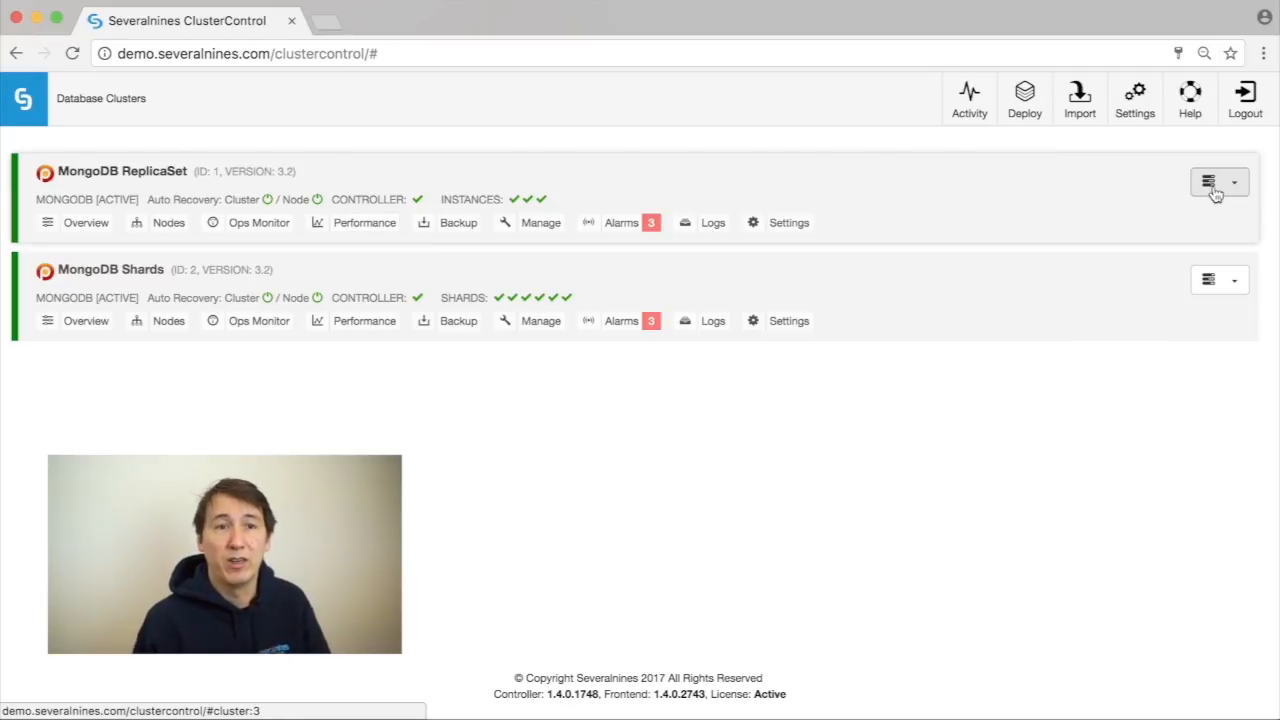
{"action": "left_click", "coordinate": [1210, 182]}
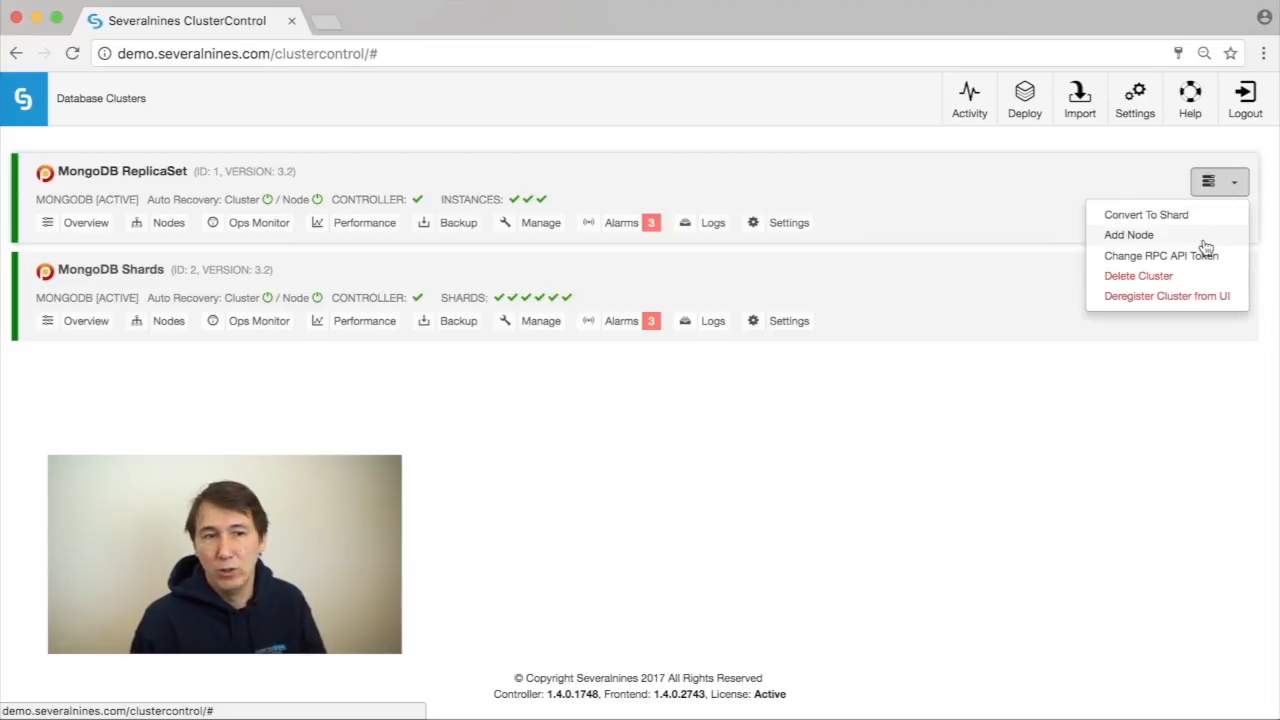
{"action": "left_click", "coordinate": [1128, 234]}
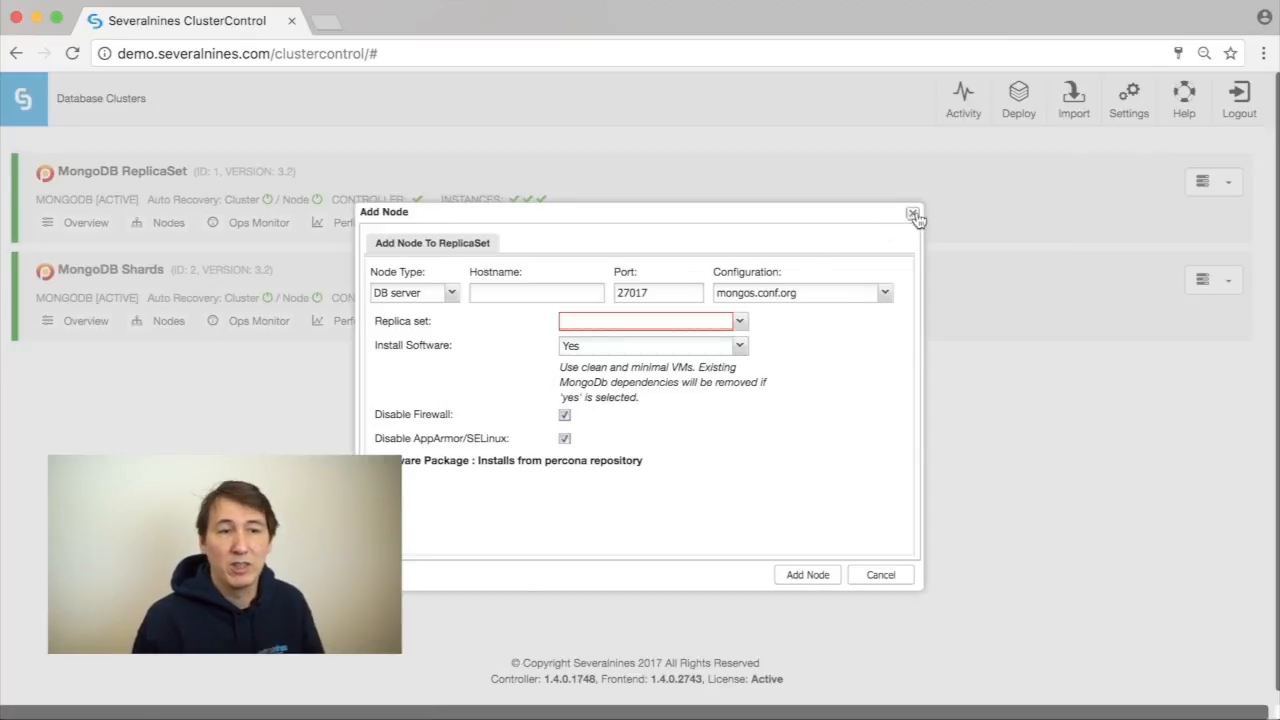
{"action": "left_click", "coordinate": [912, 214]}
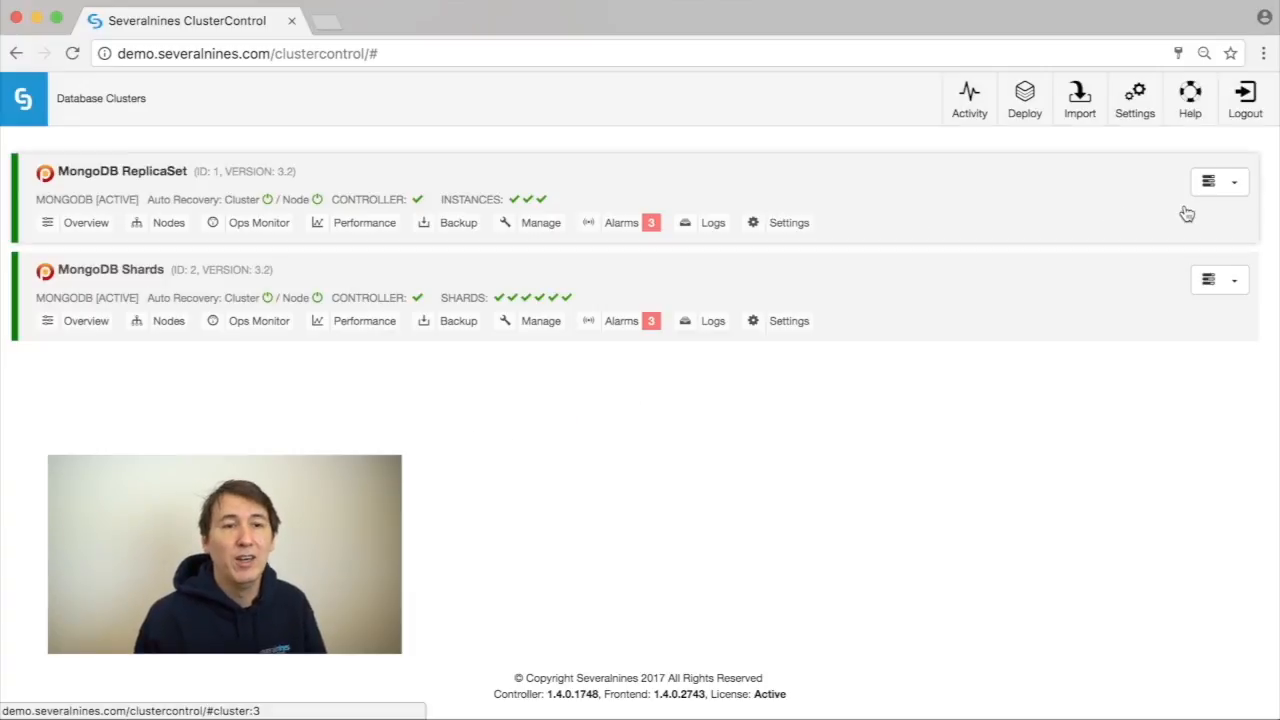
Step: Preview the ReplicaSet's Convert To Shard form and dismiss it
{"action": "left_click", "coordinate": [1146, 214]}
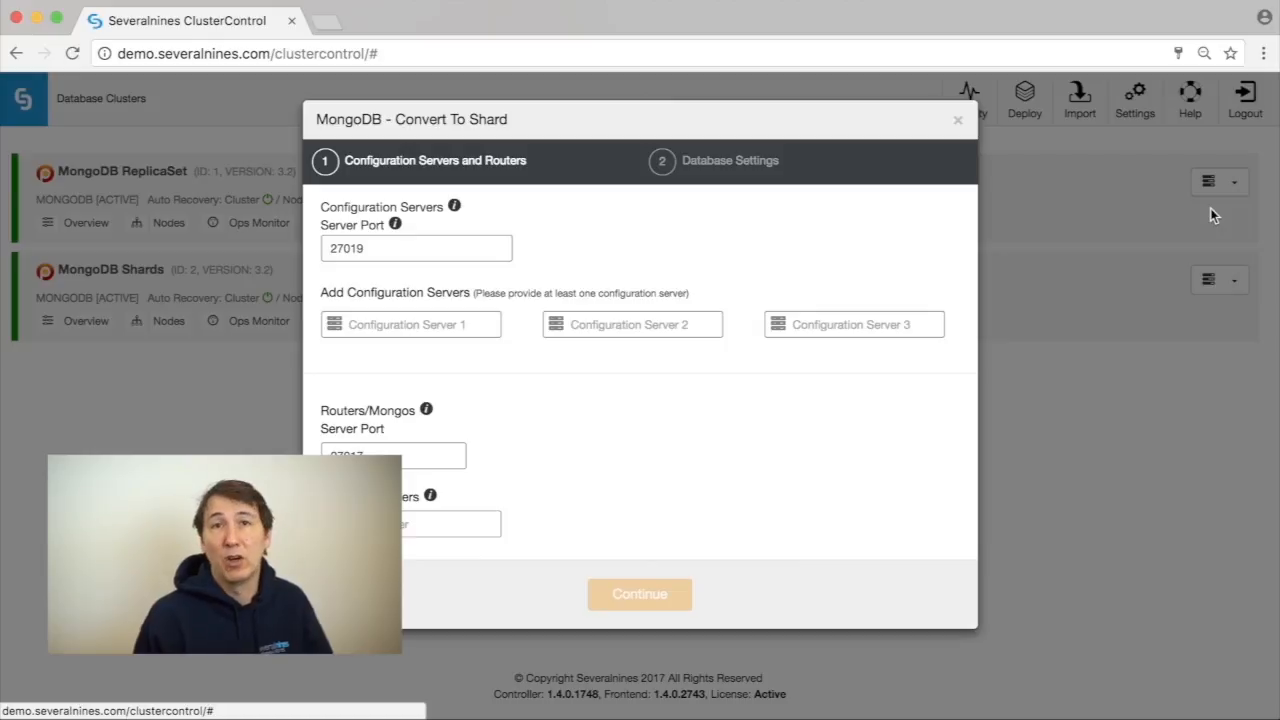
{"action": "left_click", "coordinate": [956, 120]}
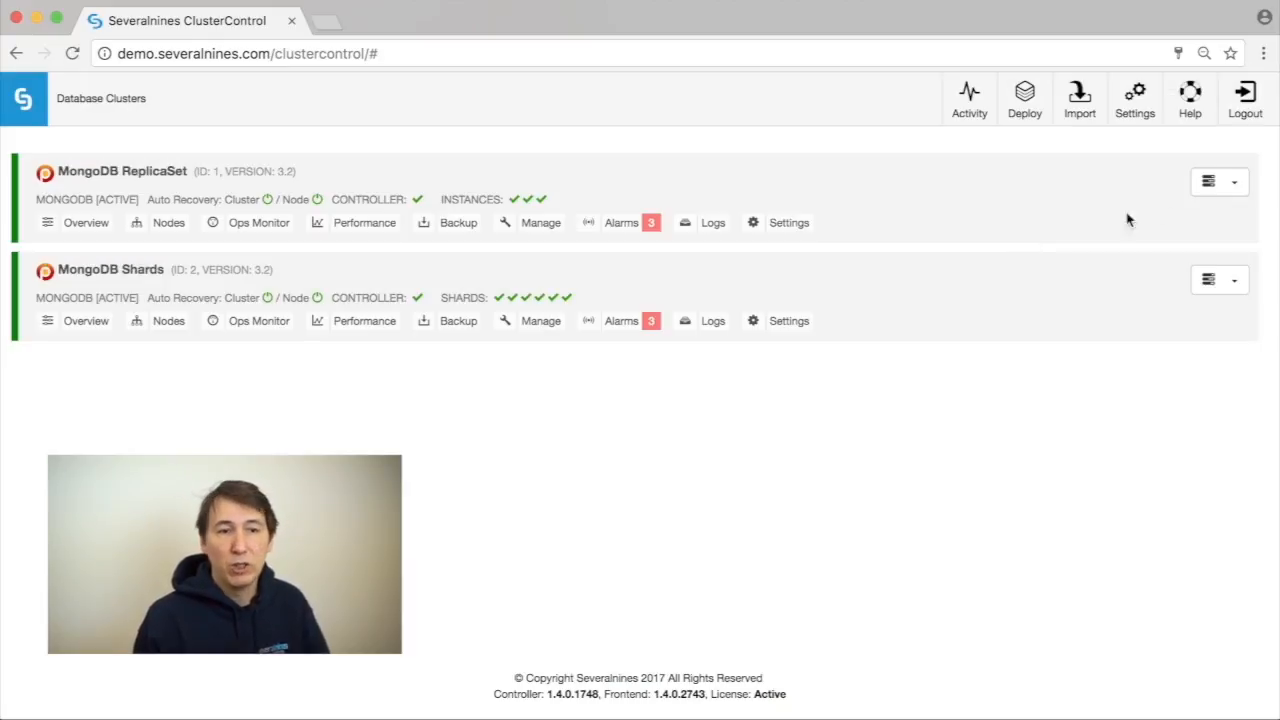
Step: Bring up the Shards cluster's Add Shards form showing replica set mongo_replica_0 on port 27018
{"action": "left_click", "coordinate": [1212, 280]}
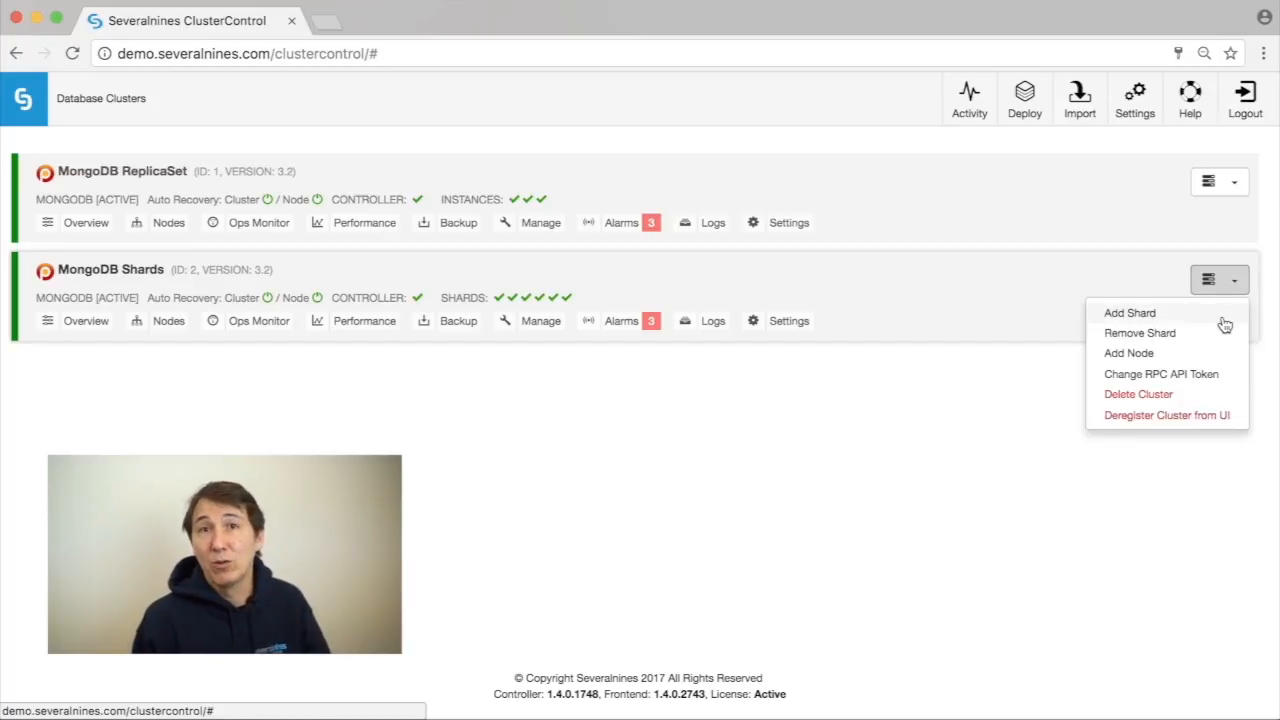
{"action": "left_click", "coordinate": [1128, 312]}
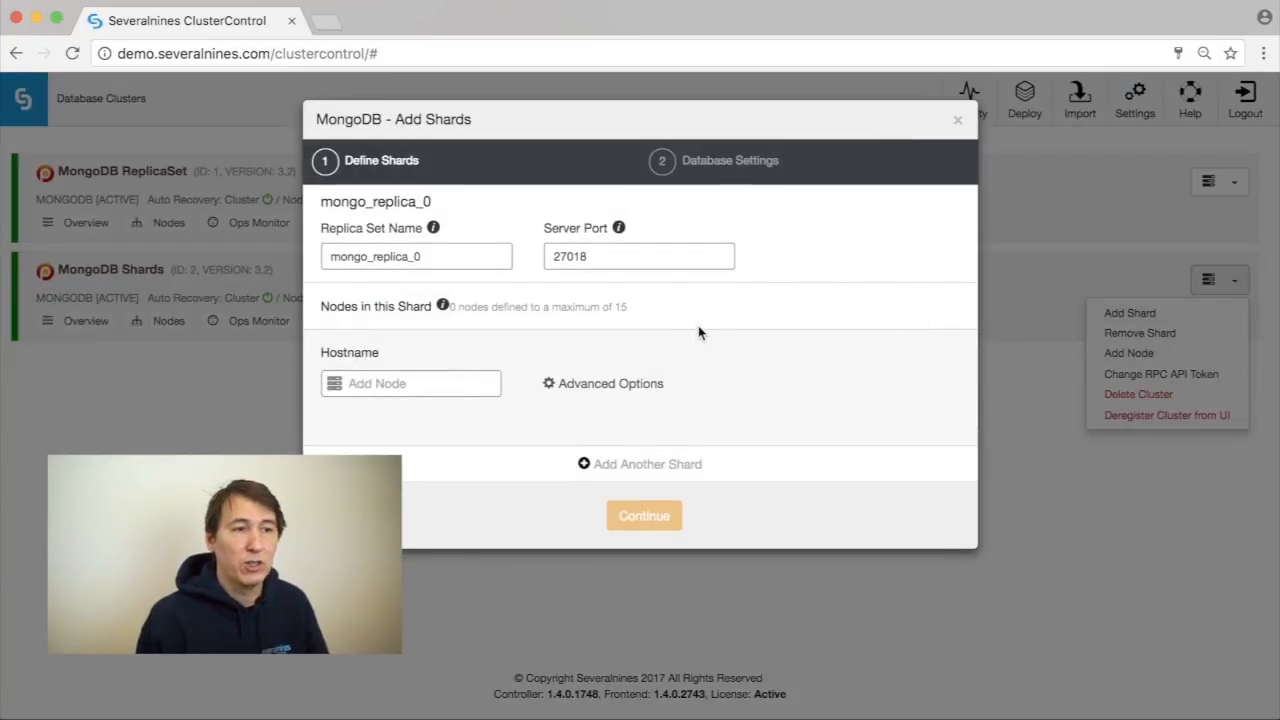